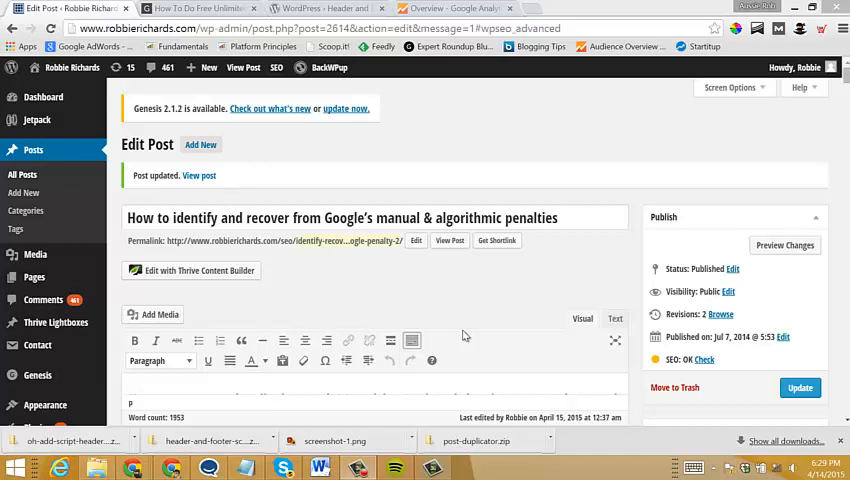
# Step: Switch from the WordPress post editor to the Google Analytics Behavior Overview report
pyautogui.click(456, 8)
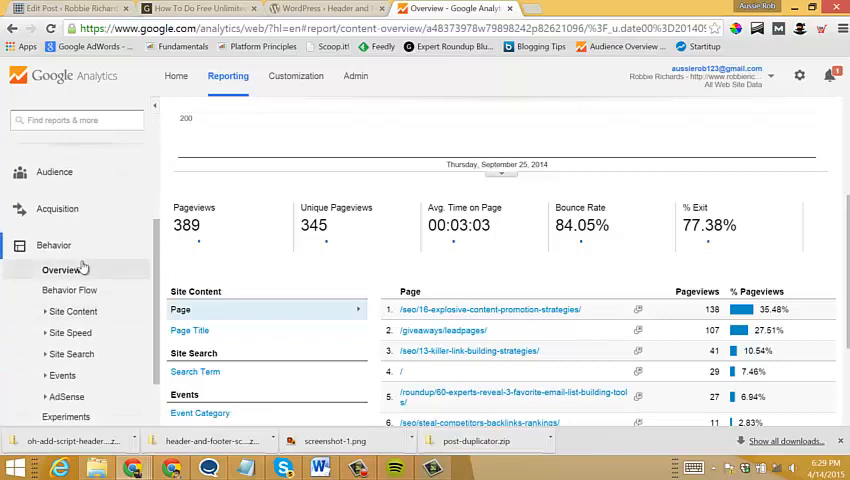
# Step: Start a new content experiment under Behavior > Experiments named 'Penalty Analysis #3'
pyautogui.click(68, 348)
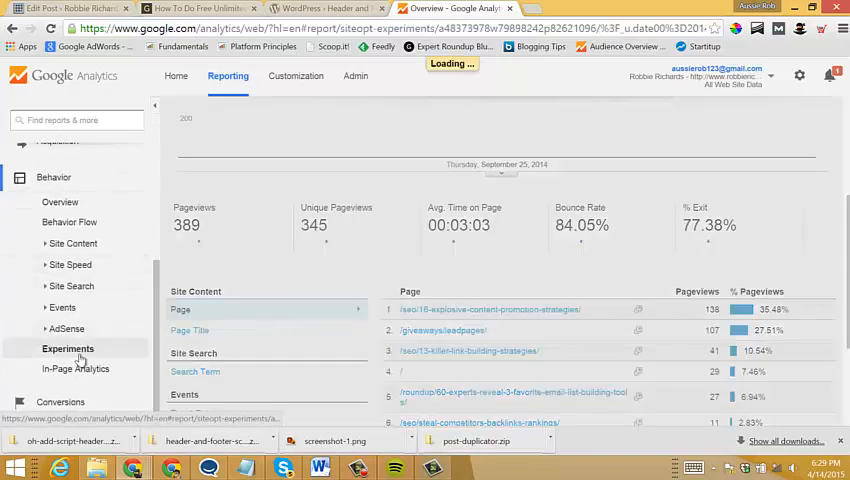
pyautogui.click(68, 348)
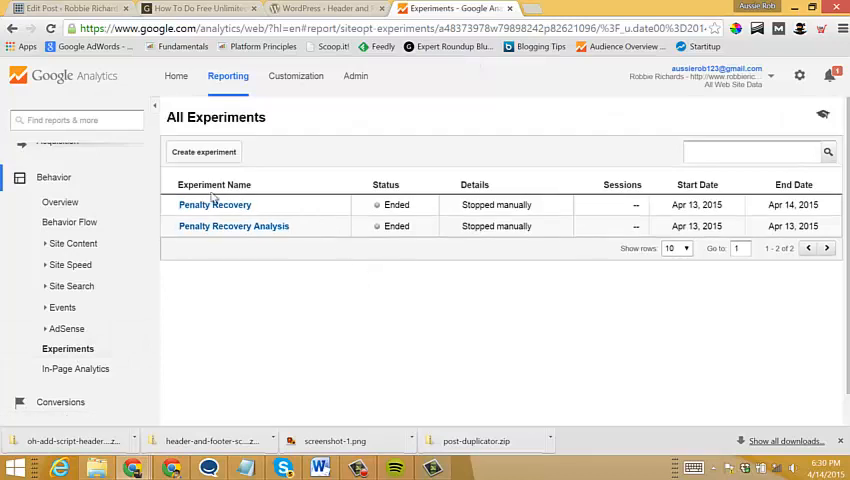
pyautogui.moveTo(278, 290)
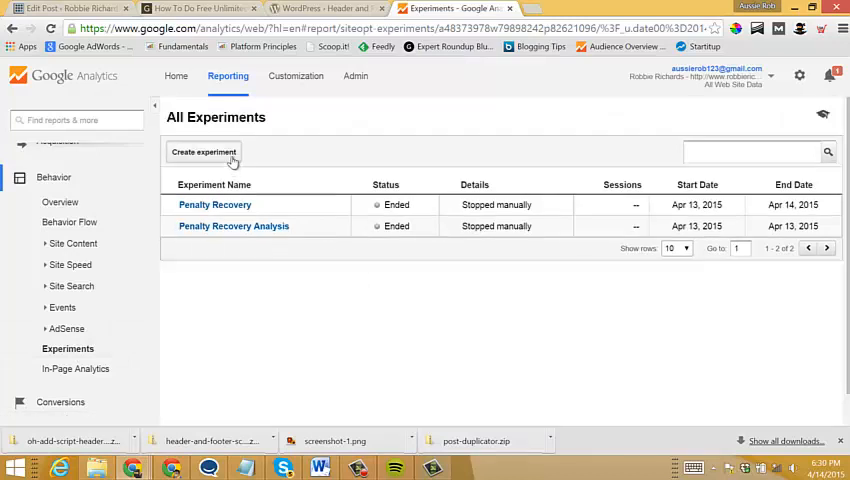
pyautogui.click(204, 152)
pyautogui.write('Penal')
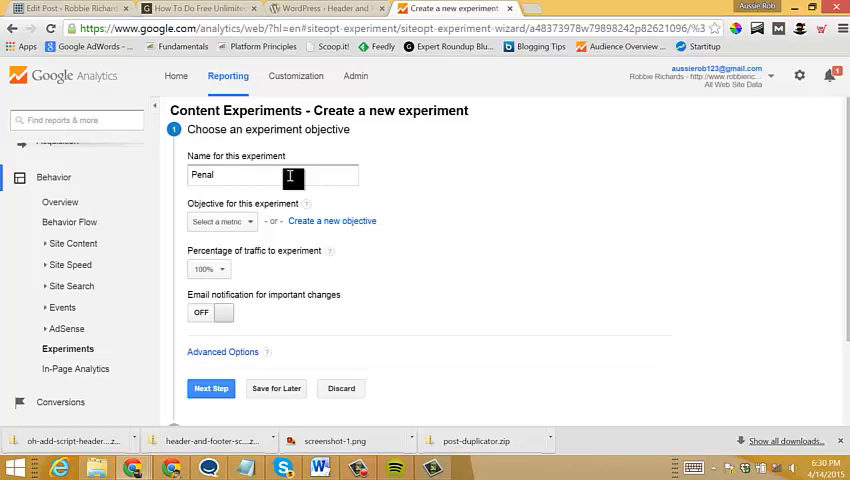
pyautogui.write('ty Analysis #3')
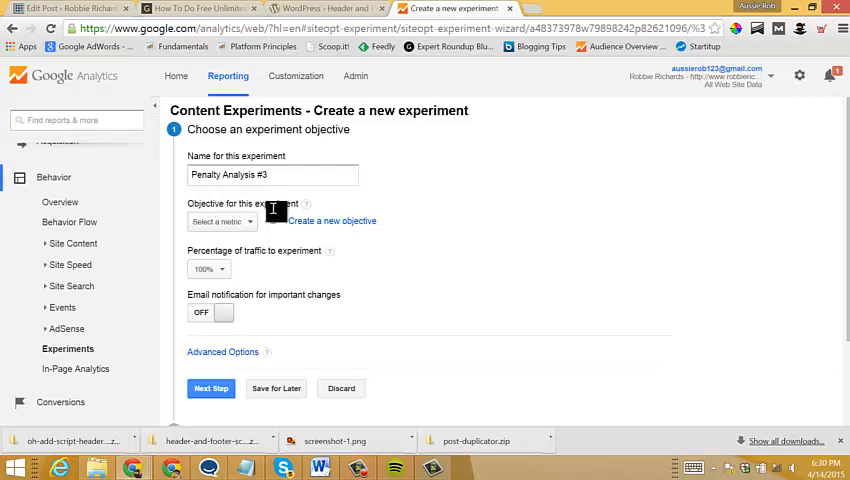
# Step: Draft a new Event-type goal named 'Affiliate link', then abandon it back to the Admin overview
pyautogui.click(332, 220)
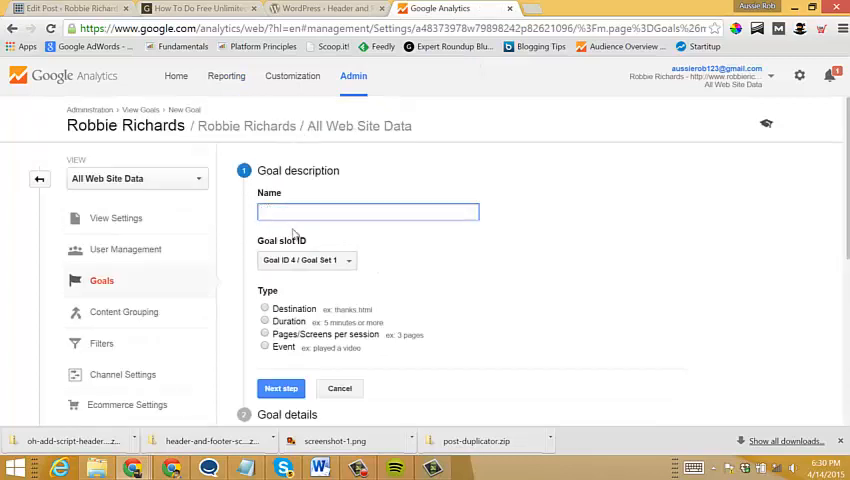
pyautogui.write('Affiliate link')
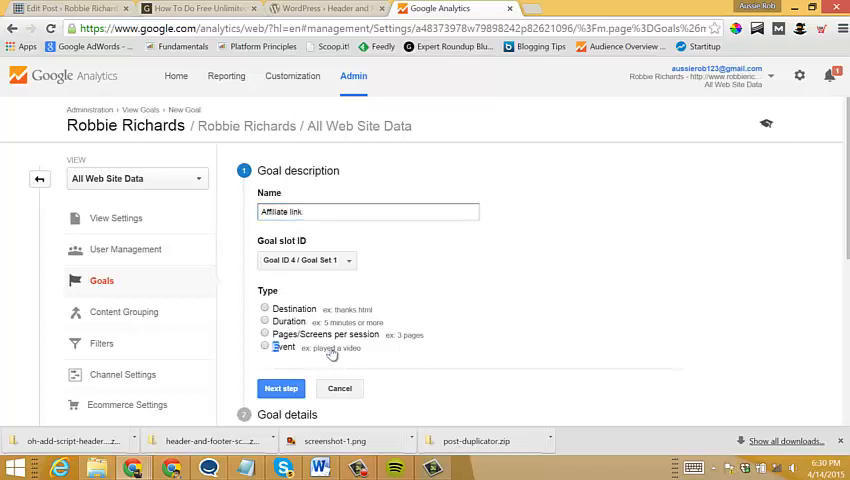
pyautogui.click(264, 348)
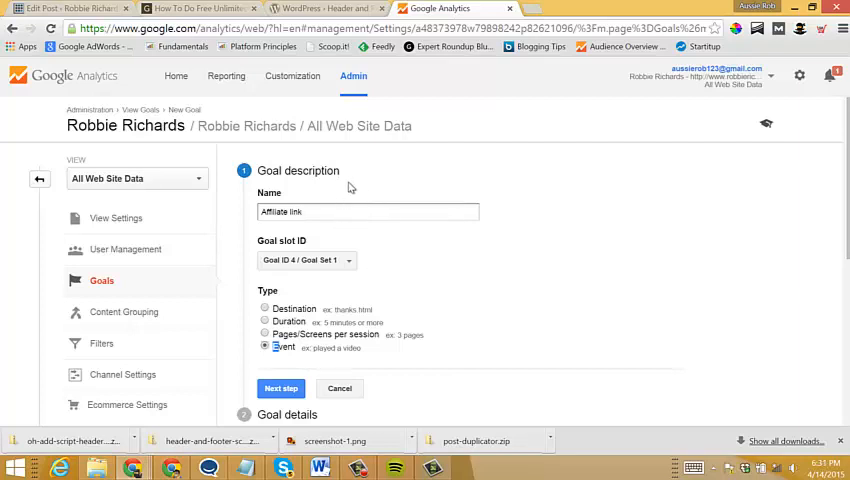
pyautogui.scroll(-3)
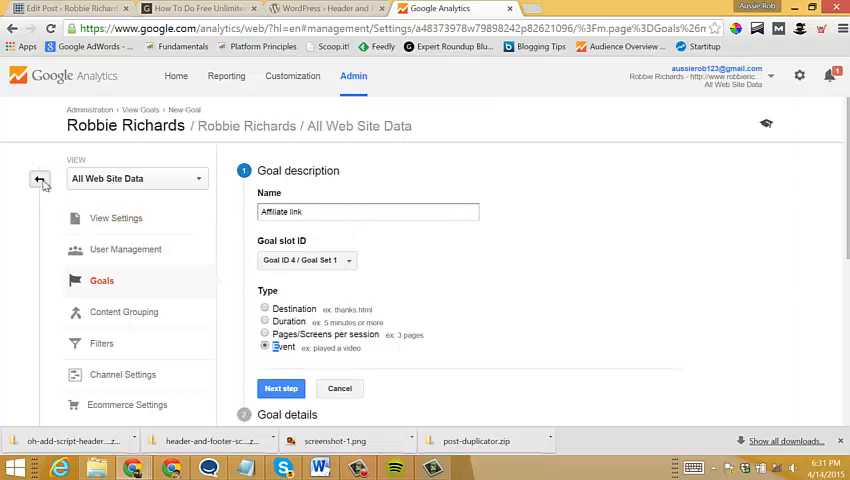
pyautogui.click(40, 180)
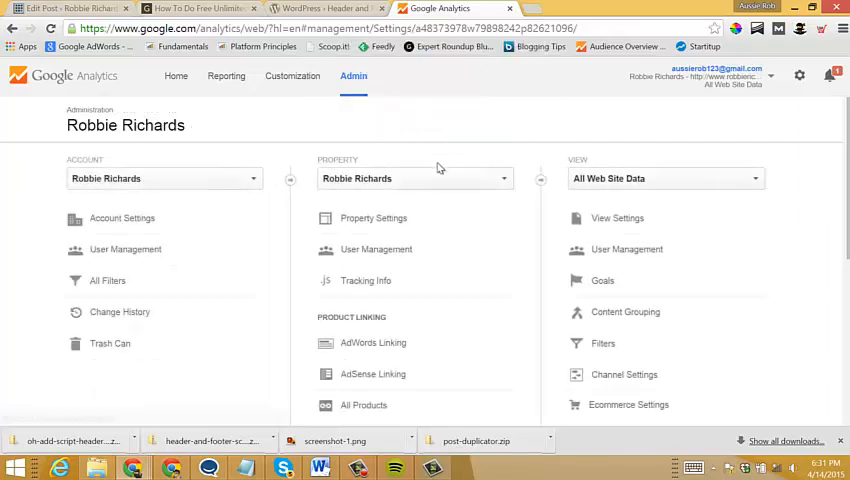
# Step: Set the experiment objective to Email Subscription with 50% of traffic included
pyautogui.click(226, 76)
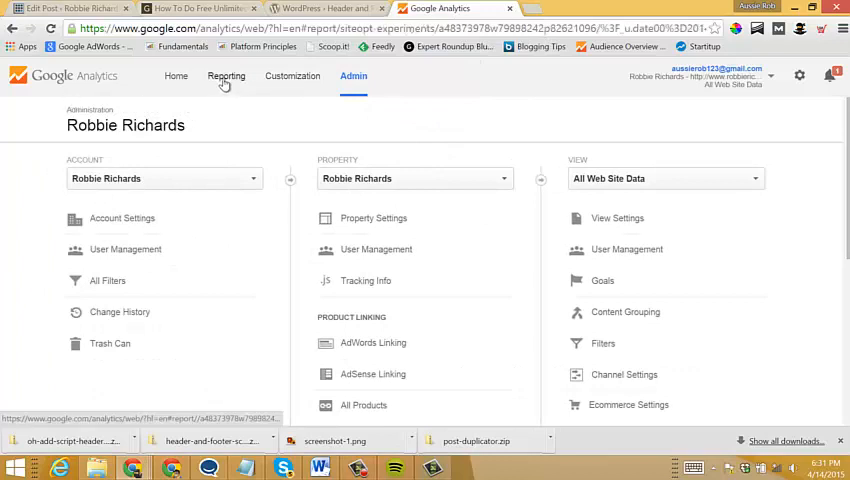
pyautogui.click(228, 76)
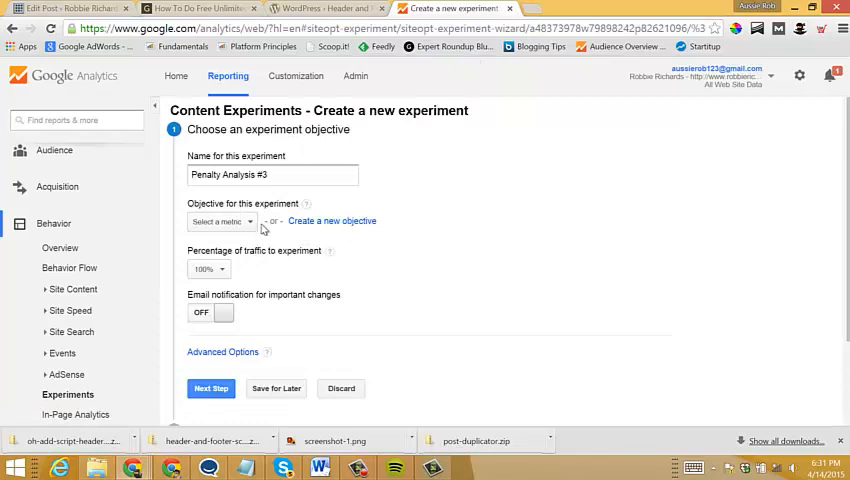
pyautogui.click(220, 220)
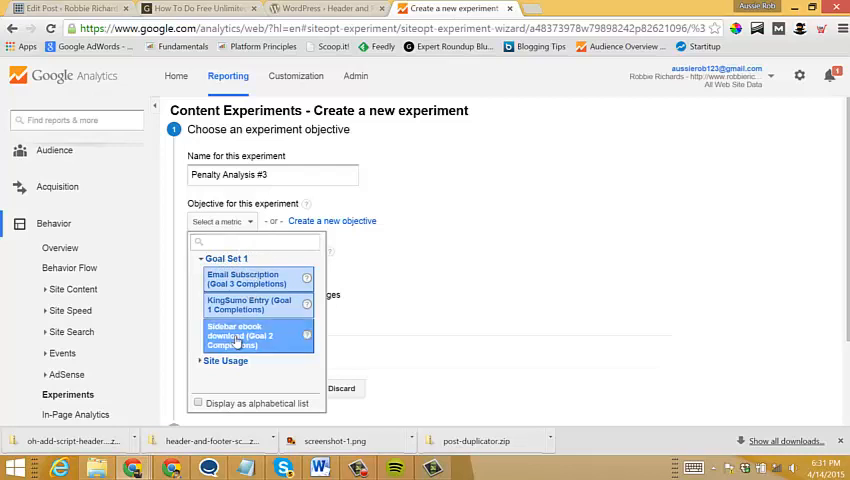
pyautogui.moveTo(256, 280)
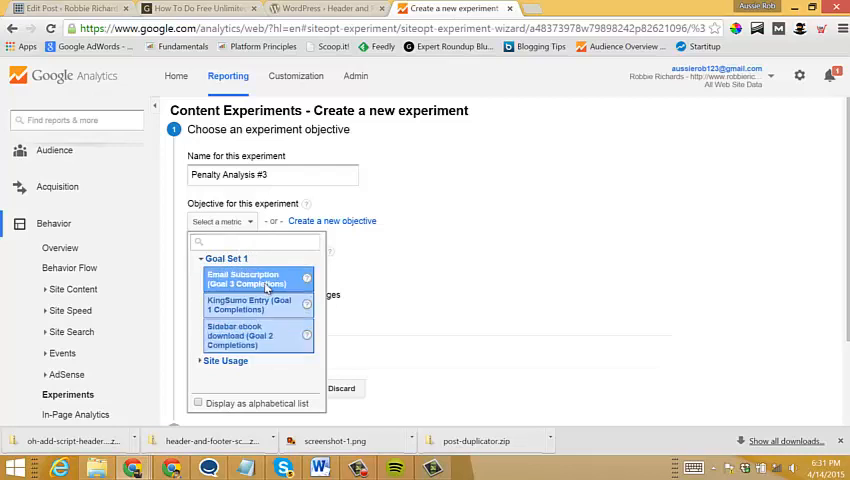
pyautogui.click(256, 280)
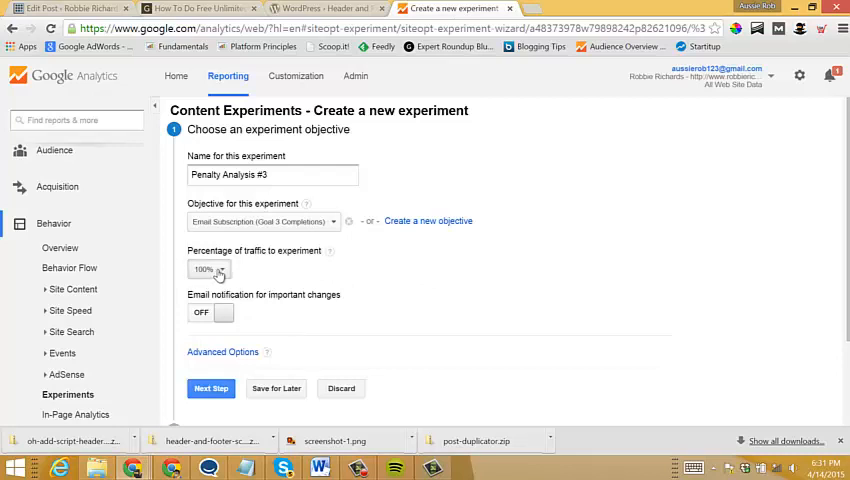
pyautogui.click(208, 270)
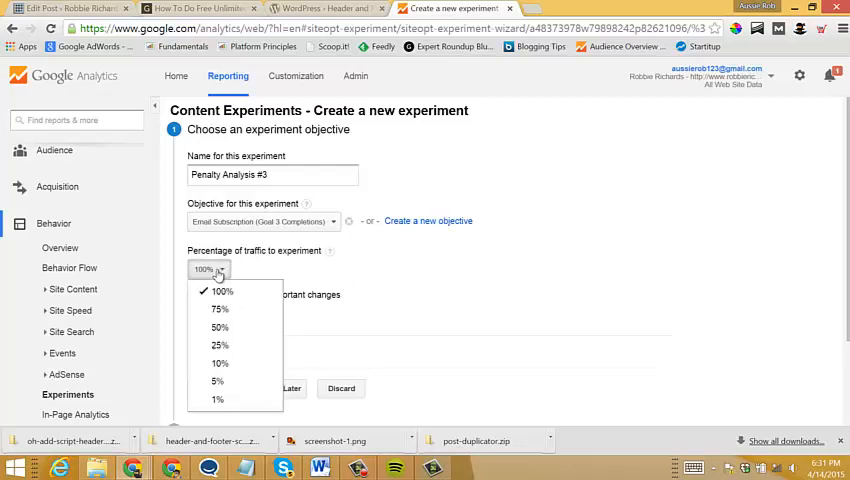
pyautogui.moveTo(220, 328)
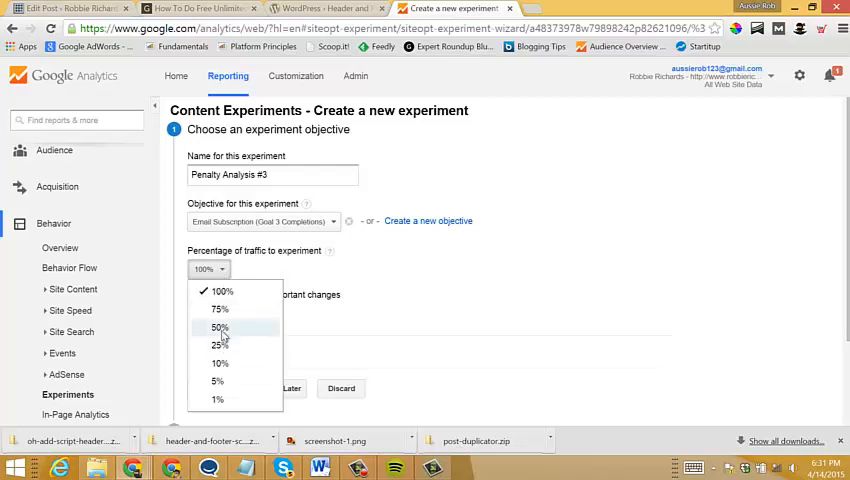
pyautogui.click(220, 328)
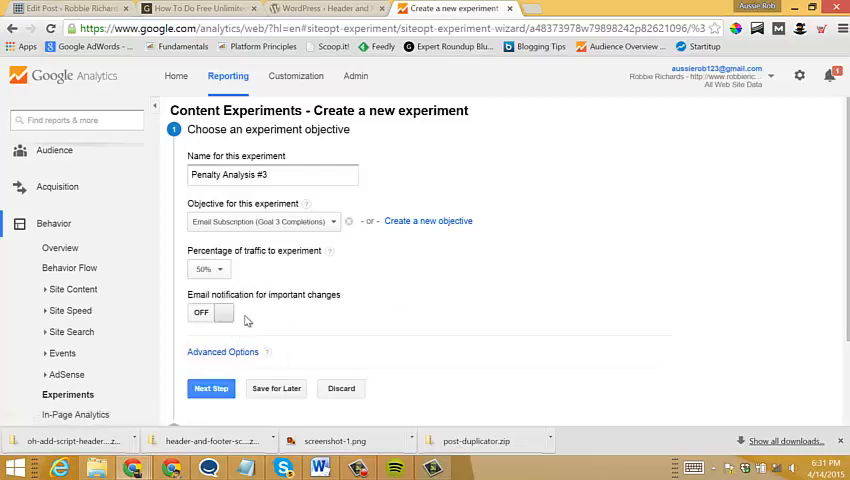
# Step: Enable even traffic distribution and a 99% confidence threshold in Advanced Options, then continue
pyautogui.click(222, 352)
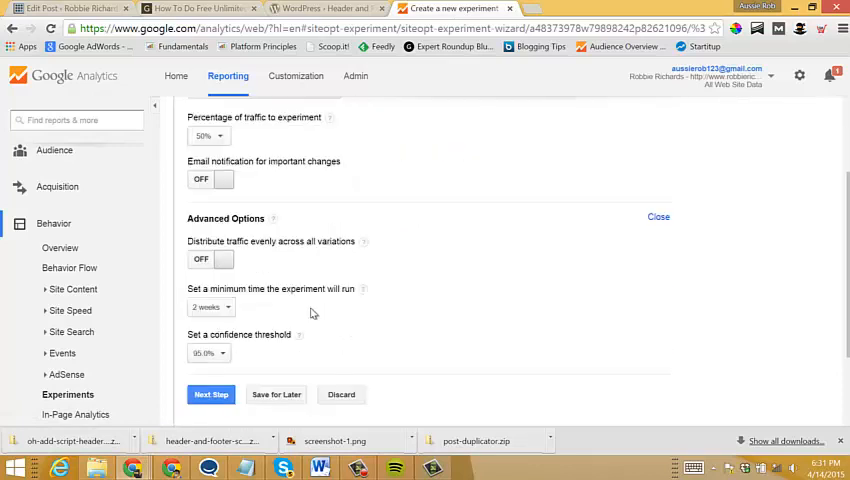
pyautogui.click(210, 260)
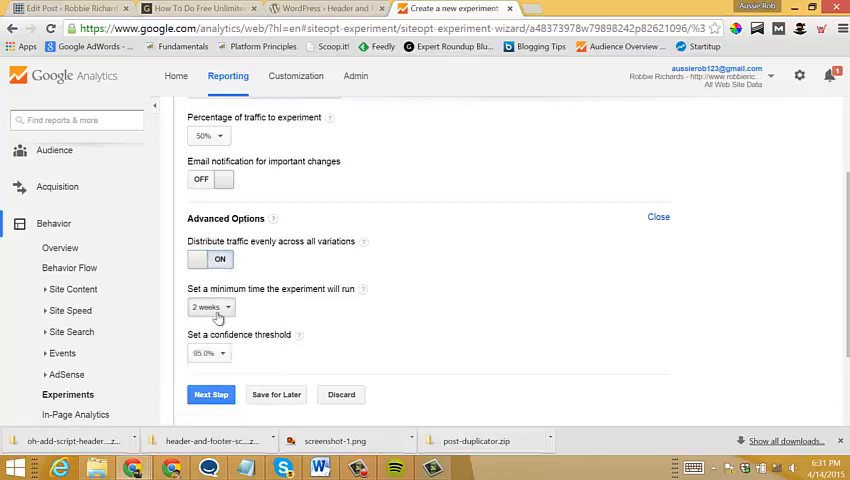
pyautogui.click(208, 288)
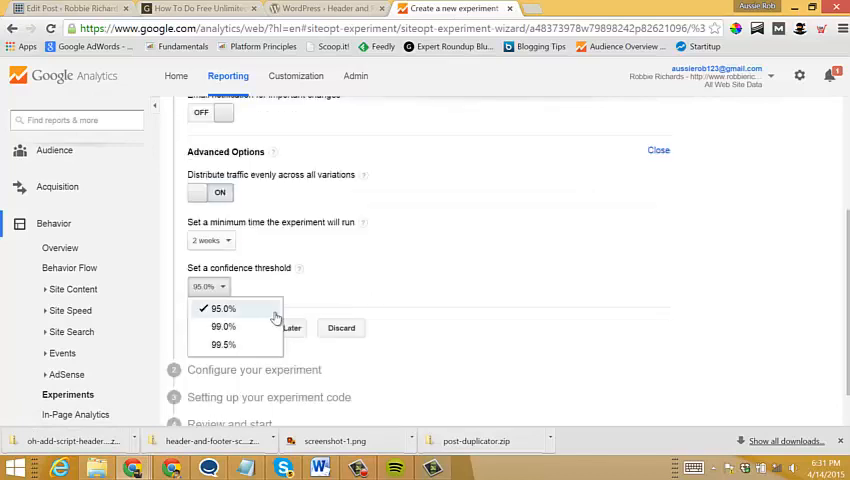
pyautogui.click(222, 328)
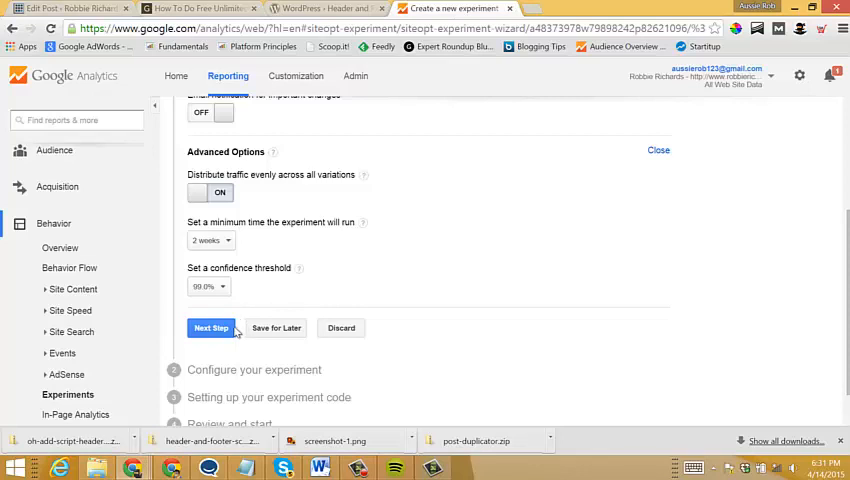
pyautogui.click(210, 328)
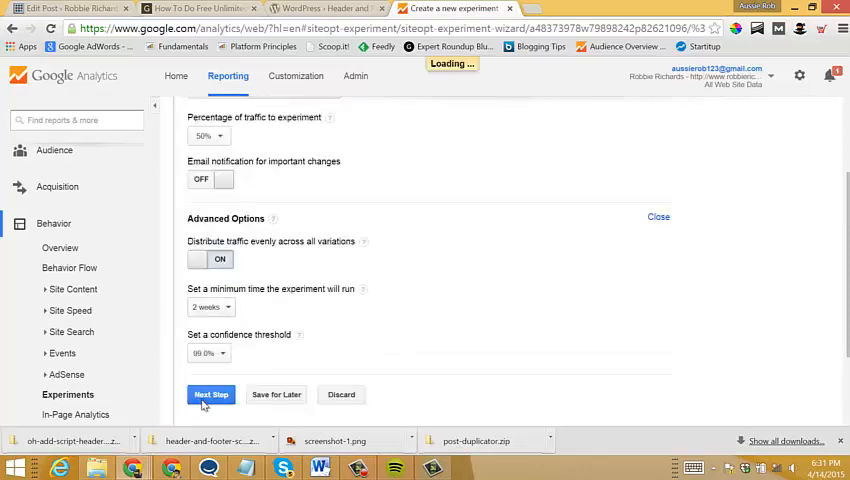
pyautogui.click(210, 394)
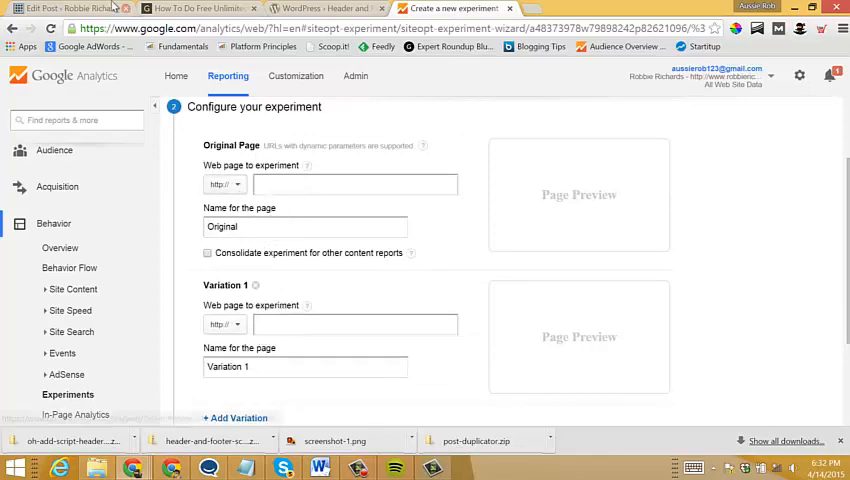
pyautogui.click(70, 8)
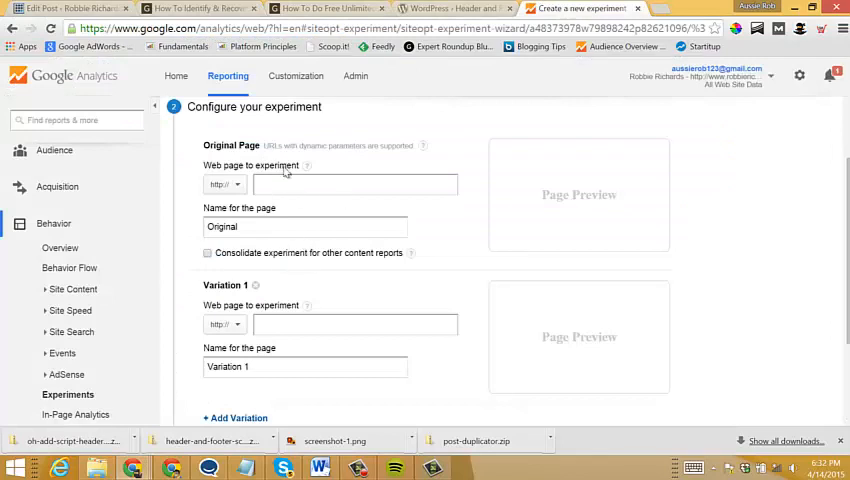
pyautogui.click(356, 324)
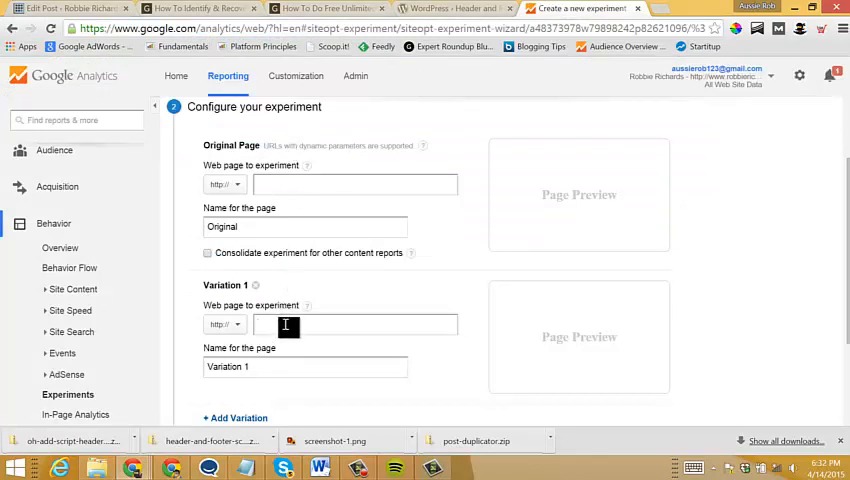
pyautogui.write('www.robbierichards.com/seo/identify-recover-google')
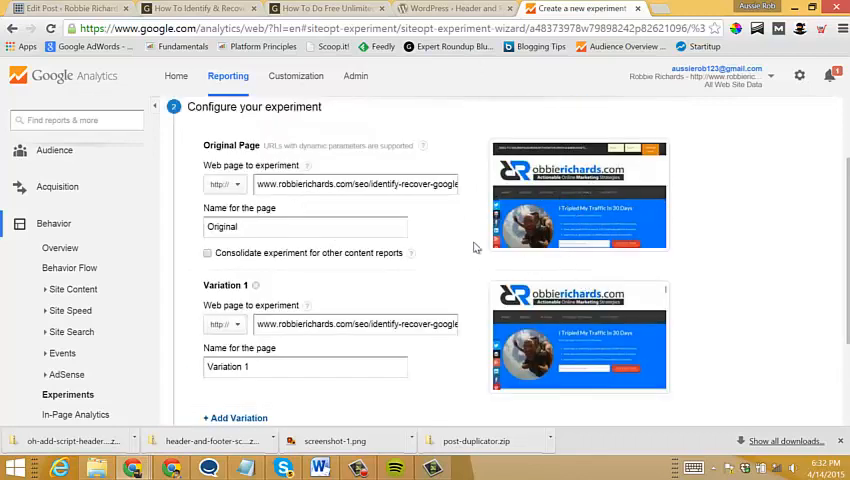
pyautogui.scroll(-3)
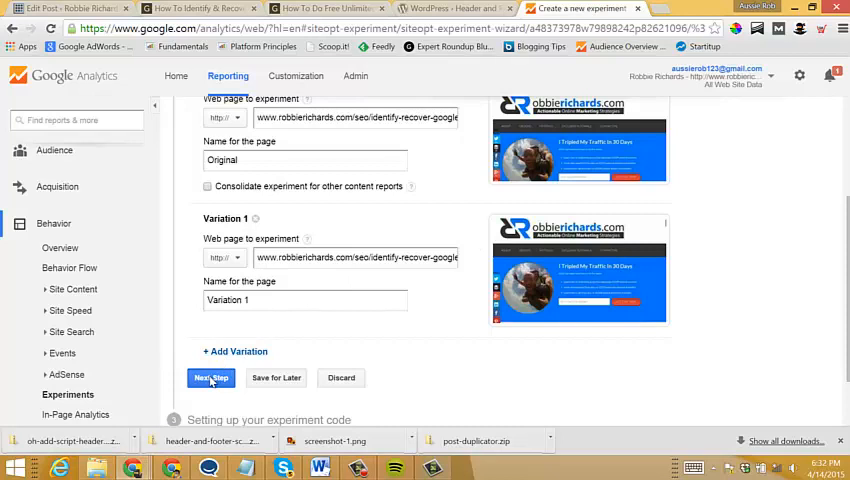
pyautogui.click(212, 376)
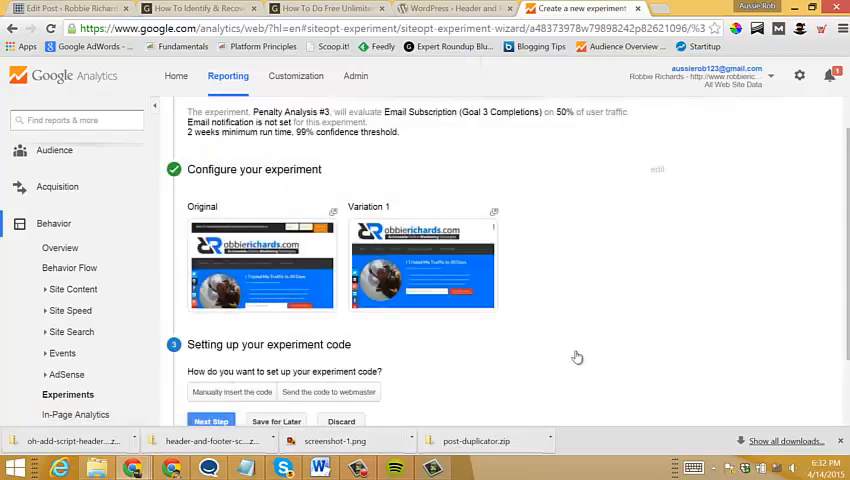
pyautogui.scroll(-3)
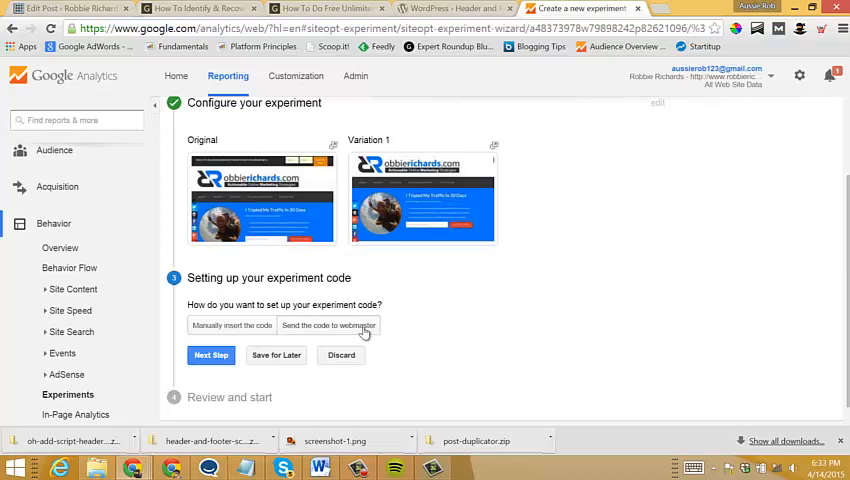
# Step: Reveal the experiment code for manual insertion and bring up the Header and Footer Scripts plugin page
pyautogui.click(232, 324)
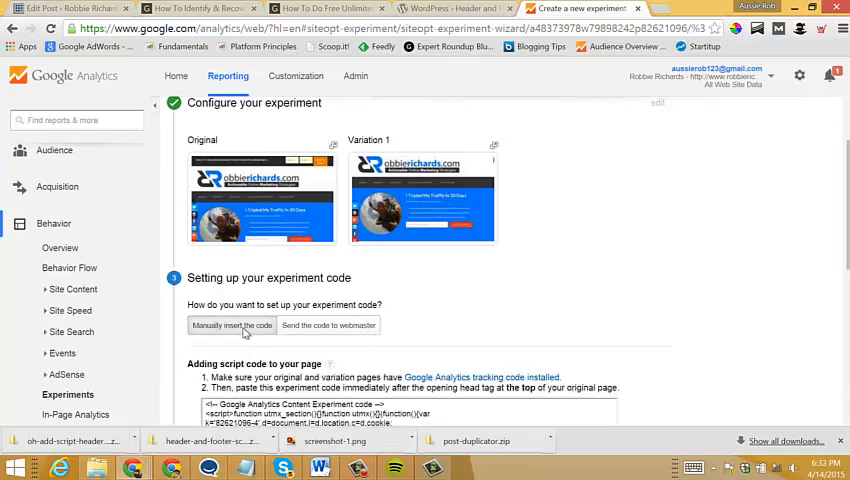
pyautogui.scroll(-3)
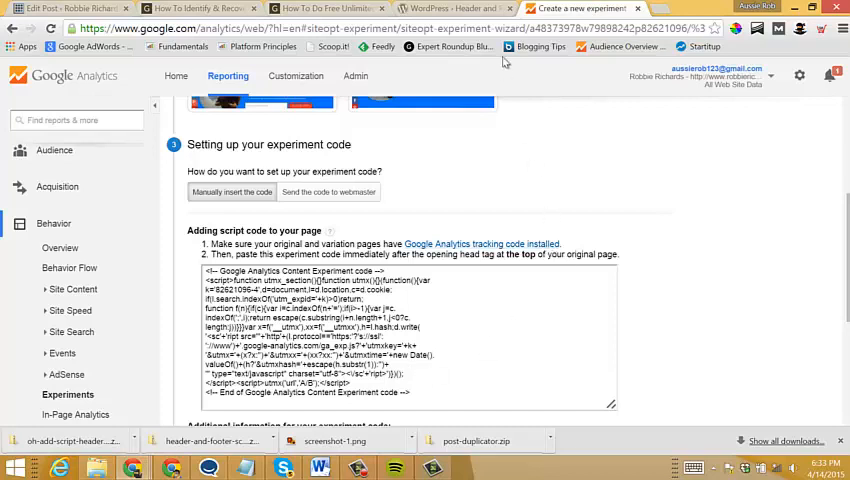
pyautogui.click(456, 8)
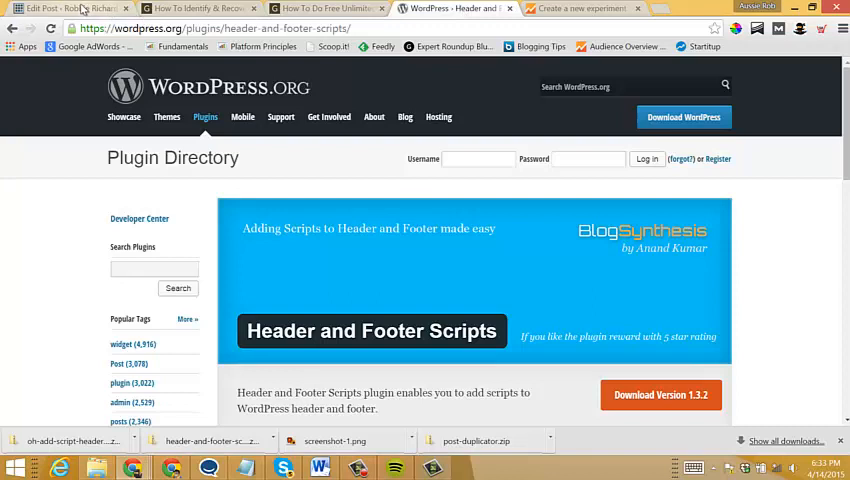
# Step: Return to the WordPress post editor and scroll through the penalties post
pyautogui.click(64, 8)
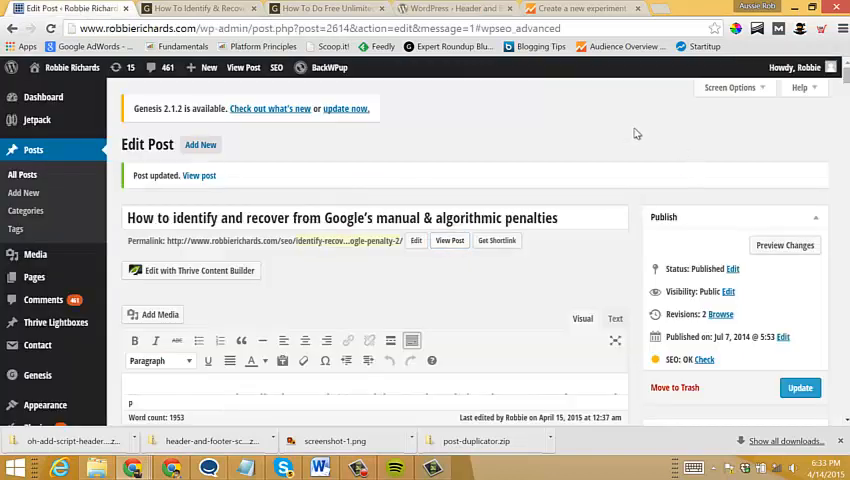
pyautogui.moveTo(636, 132)
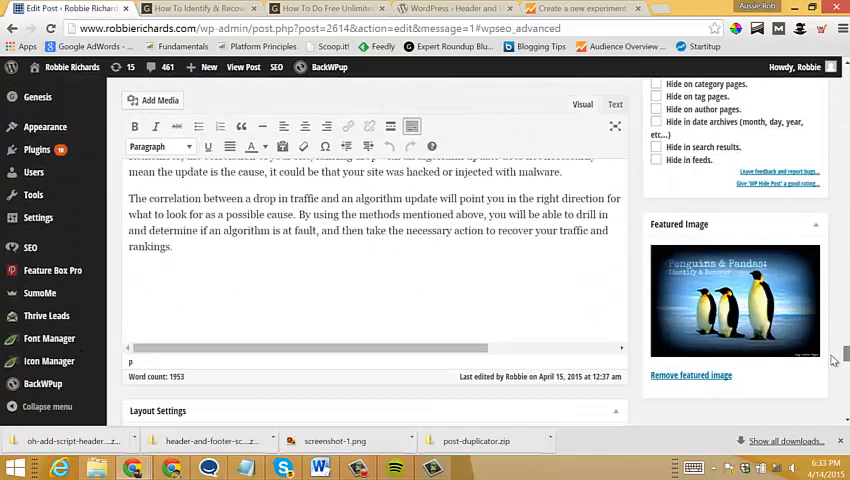
pyautogui.scroll(-3)
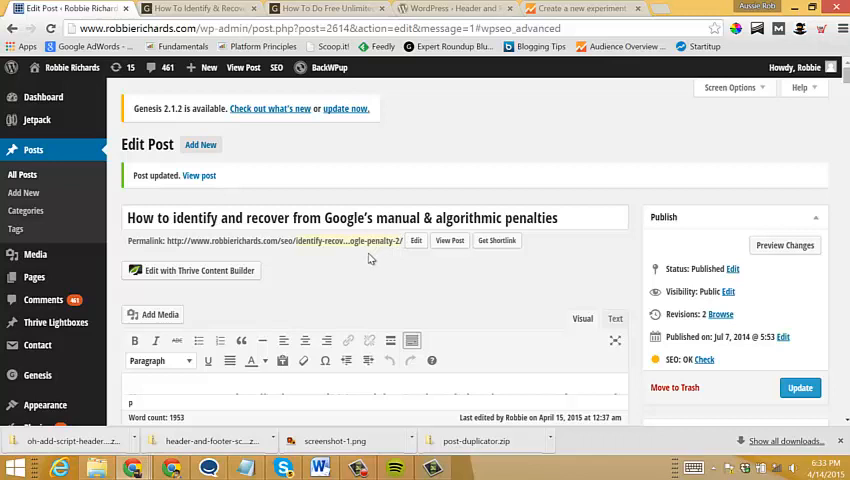
pyautogui.moveTo(32, 150)
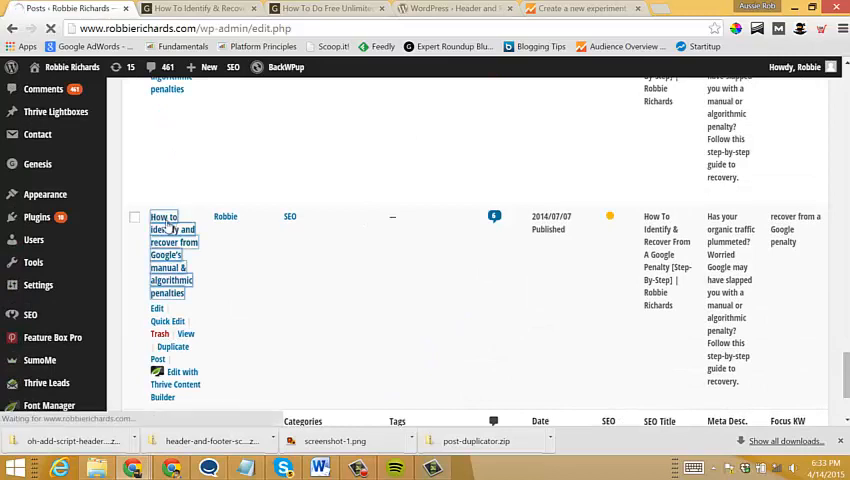
# Step: Paste the experiment code into the original post's head script box, update the post, and return to Analytics
pyautogui.click(164, 220)
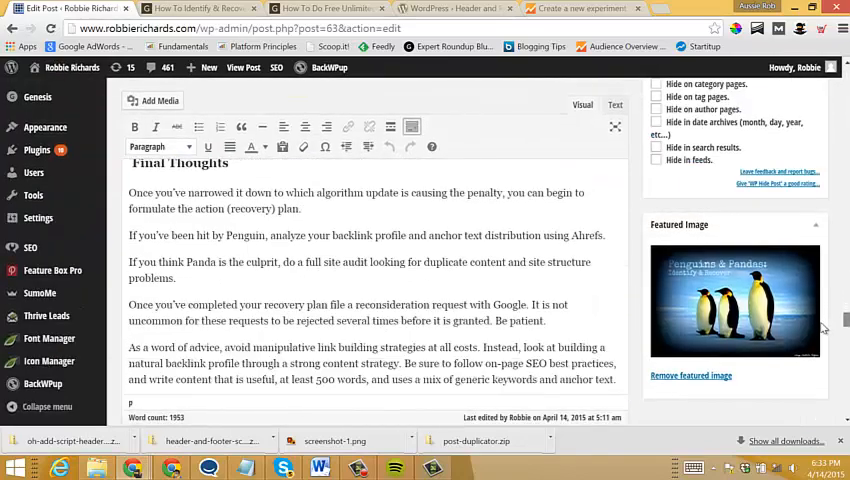
pyautogui.scroll(-3)
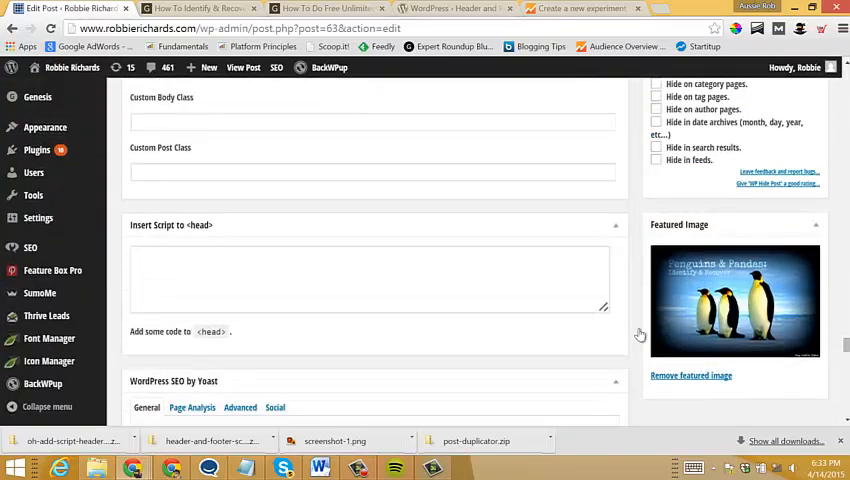
pyautogui.click(580, 8)
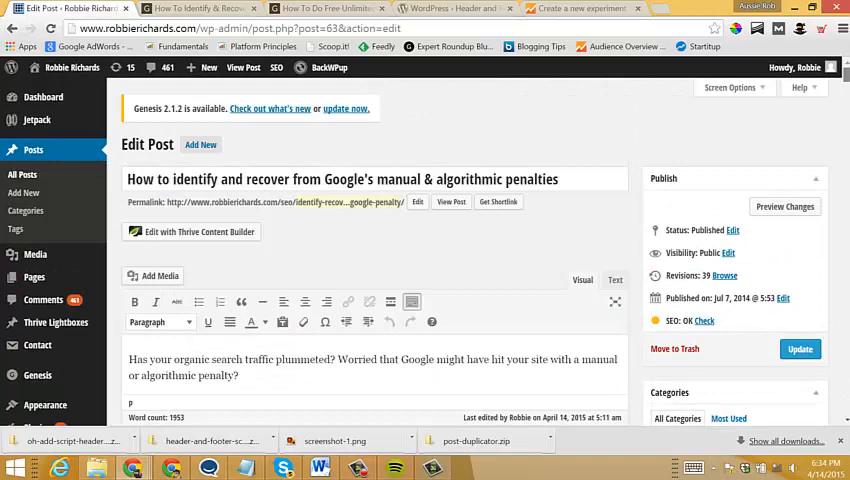
pyautogui.moveTo(800, 348)
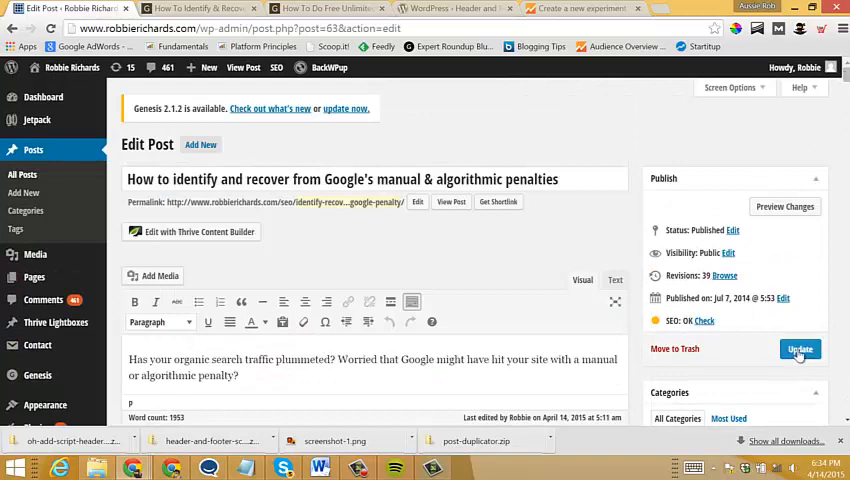
pyautogui.click(800, 348)
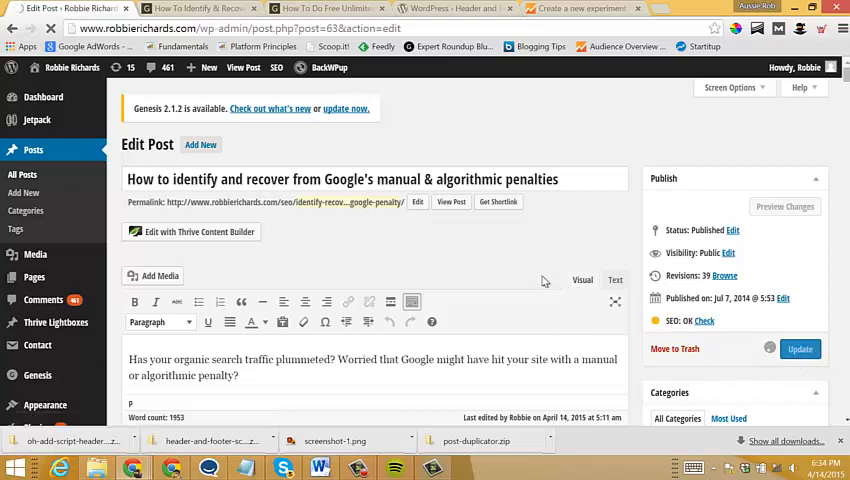
pyautogui.click(800, 348)
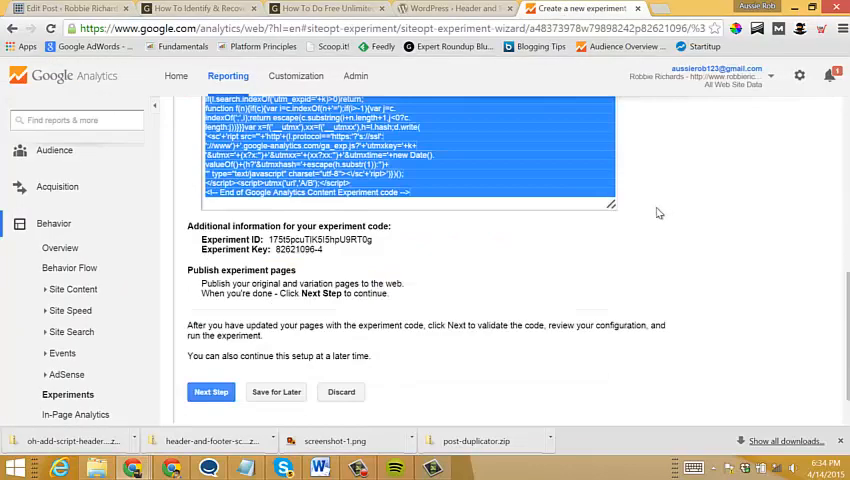
# Step: Validate the experiment code on the original and Variation 1 pages and reach Review and start
pyautogui.click(212, 392)
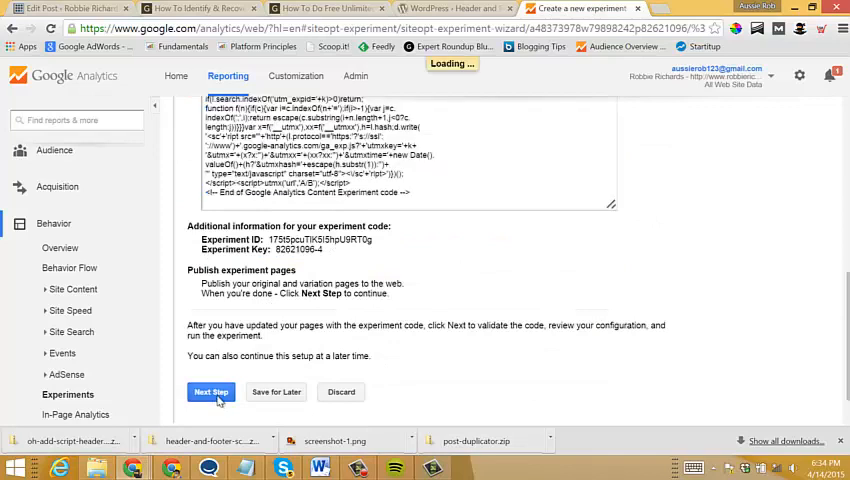
pyautogui.click(212, 392)
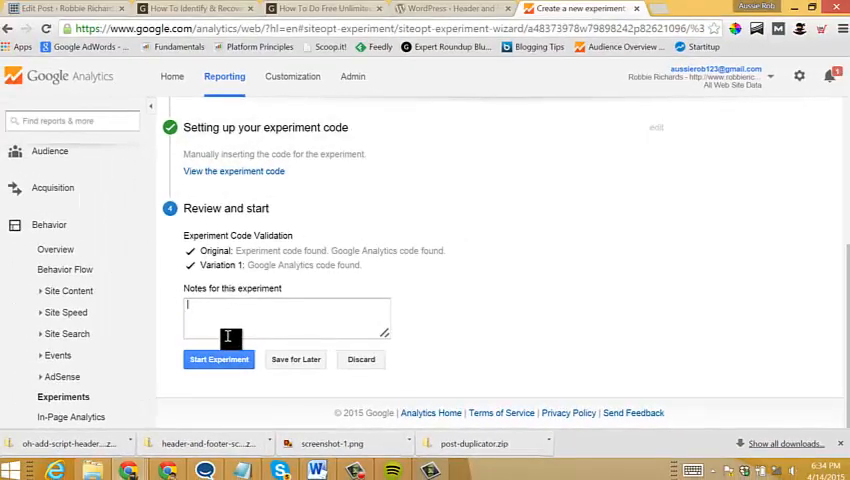
# Step: Launch Penalty Analysis #3 and show it running in the experiments list
pyautogui.click(218, 360)
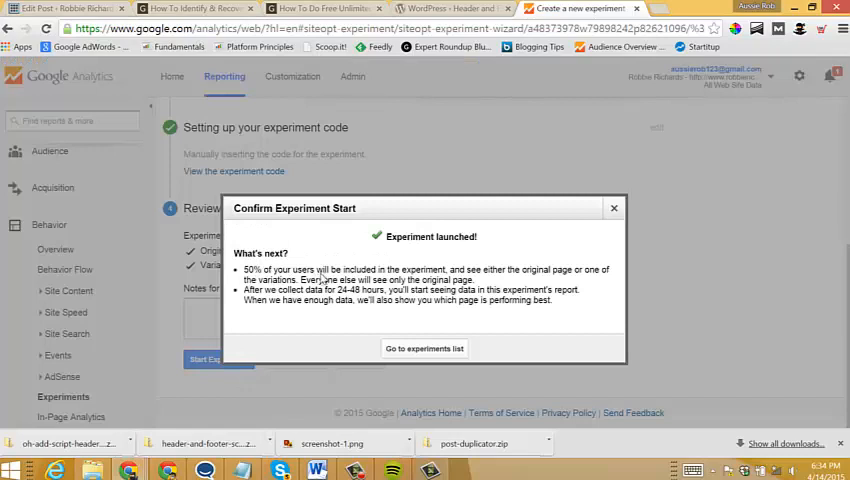
pyautogui.moveTo(486, 278)
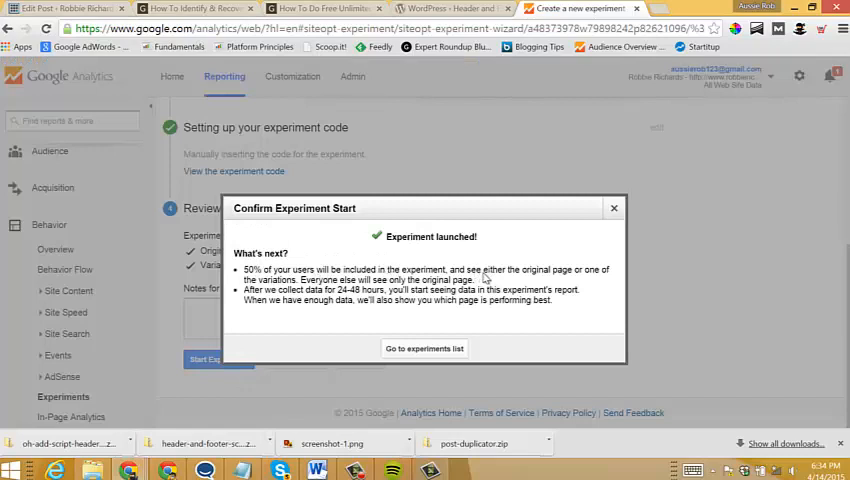
pyautogui.moveTo(528, 280)
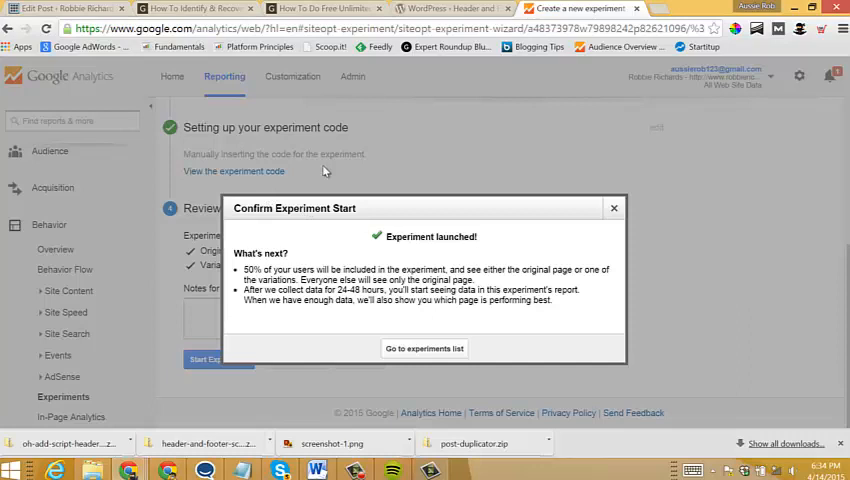
pyautogui.click(424, 348)
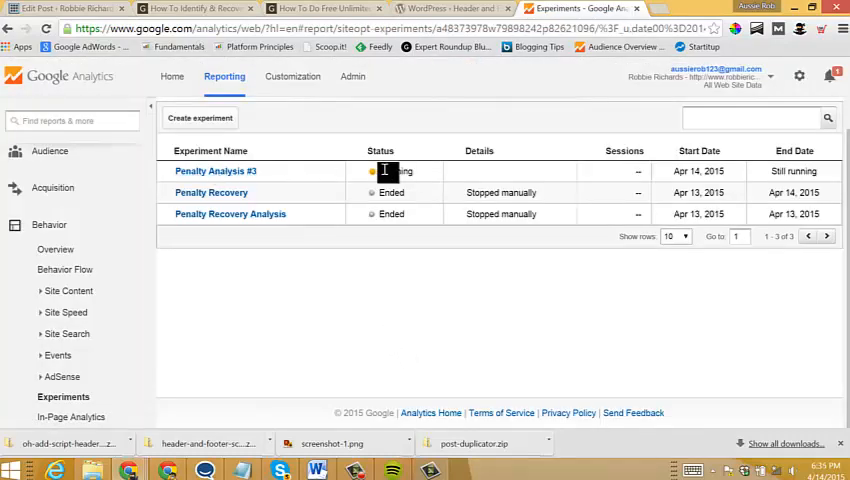
# Step: Open the Penalty Analysis #3 report, showing it collecting data with zero sessions and no winner yet
pyautogui.click(214, 172)
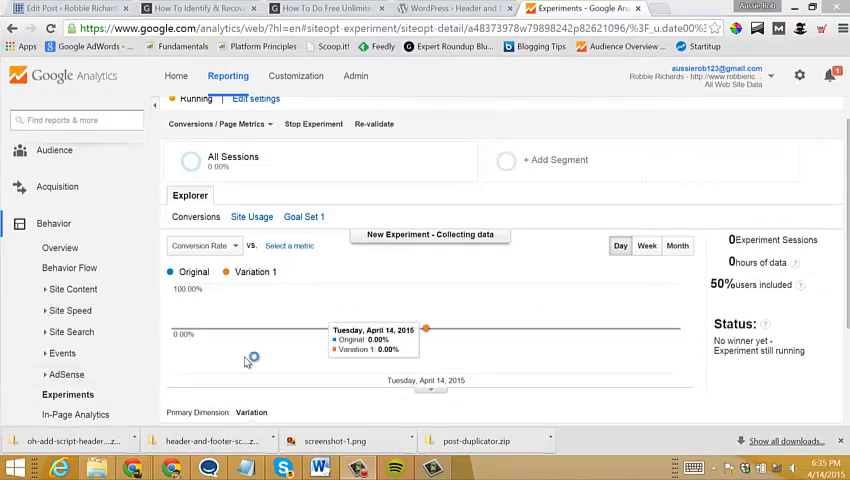
pyautogui.moveTo(210, 316)
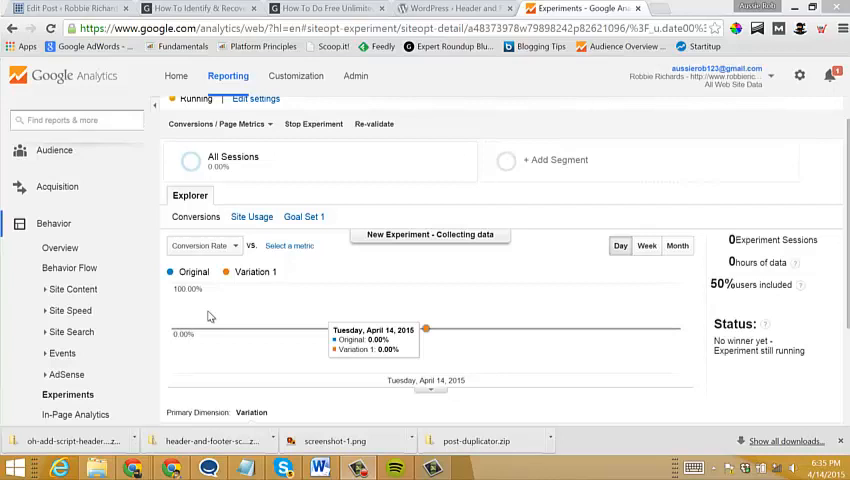
pyautogui.moveTo(528, 122)
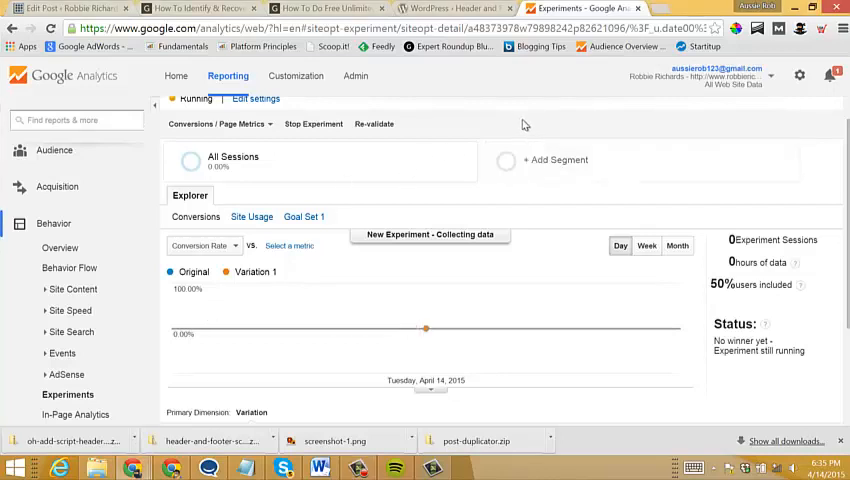
pyautogui.scroll(-3)
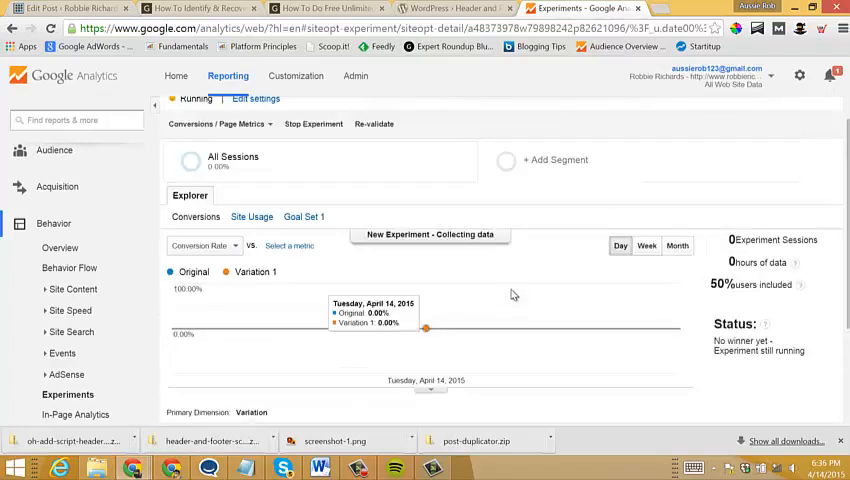
pyautogui.moveTo(516, 304)
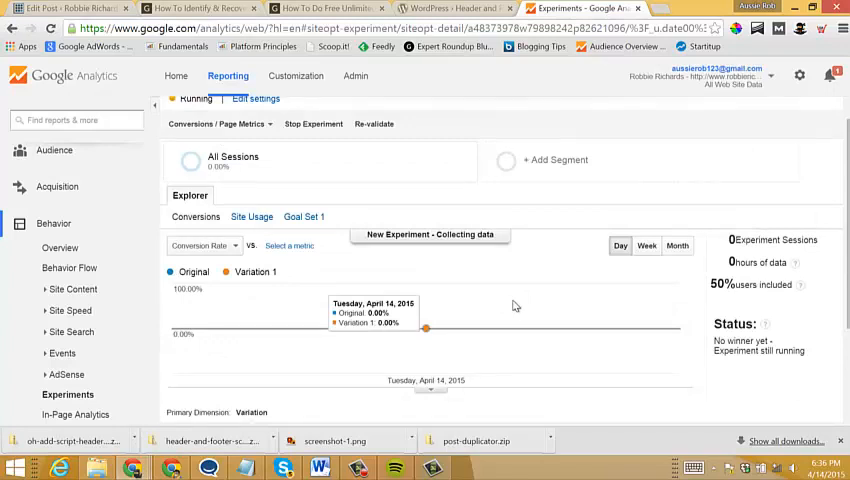
pyautogui.moveTo(536, 84)
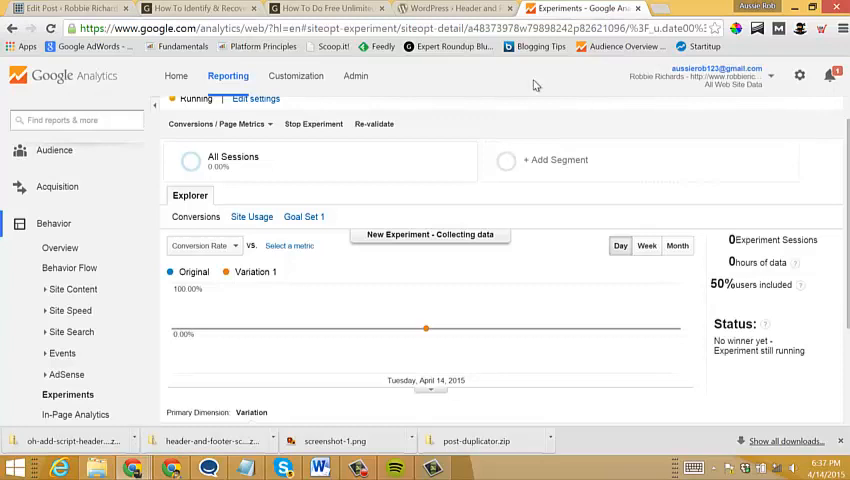
pyautogui.moveTo(532, 84)
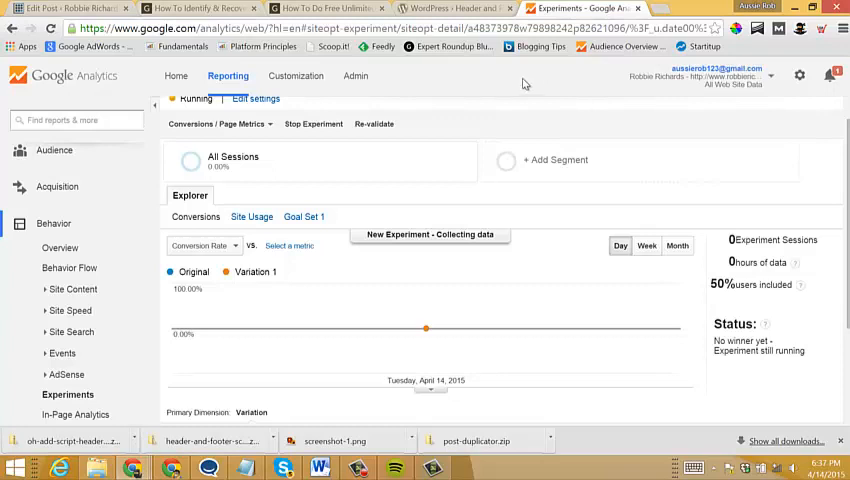